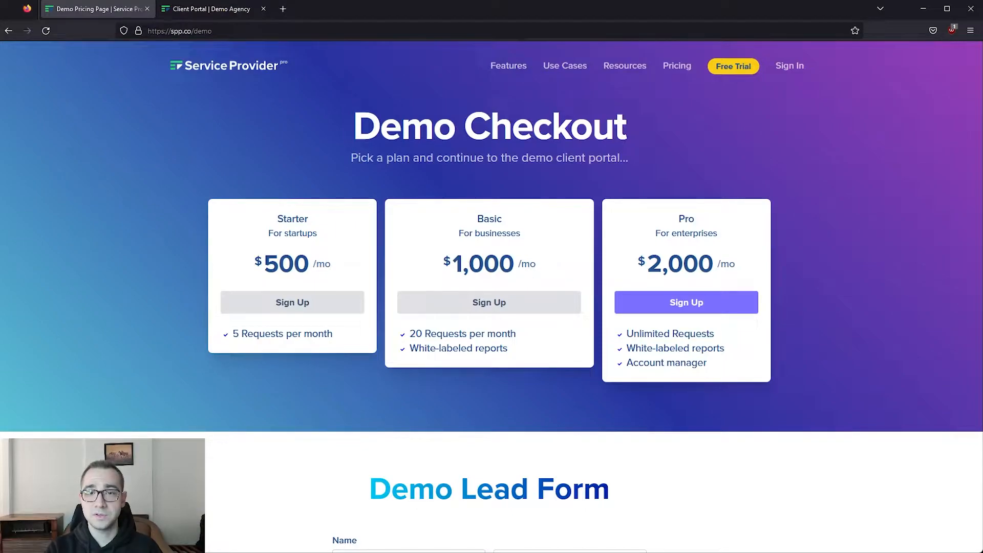
mouse_move(447, 322)
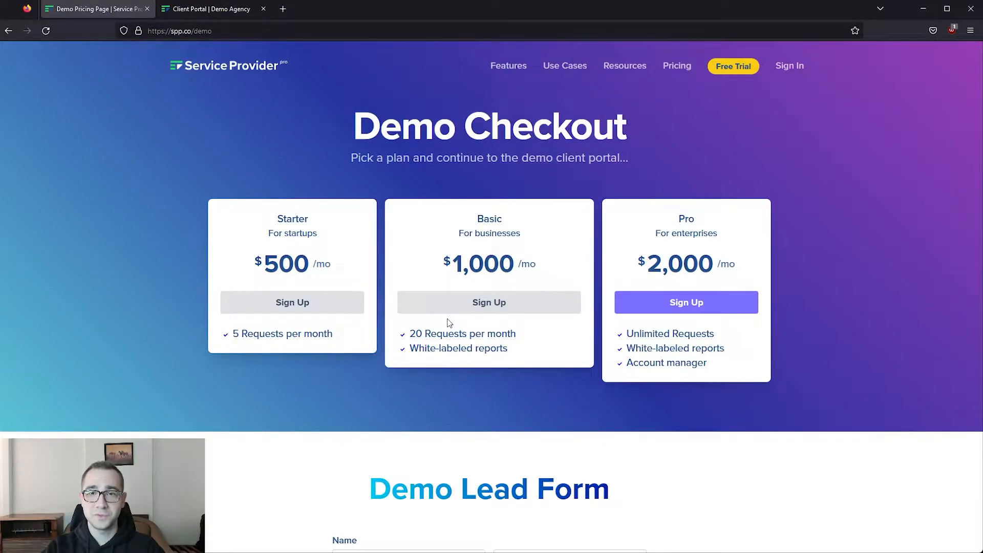
Sign up for the Basic plan and submit checkout with issue details, e-signature and test card 4242.
left_click(489, 302)
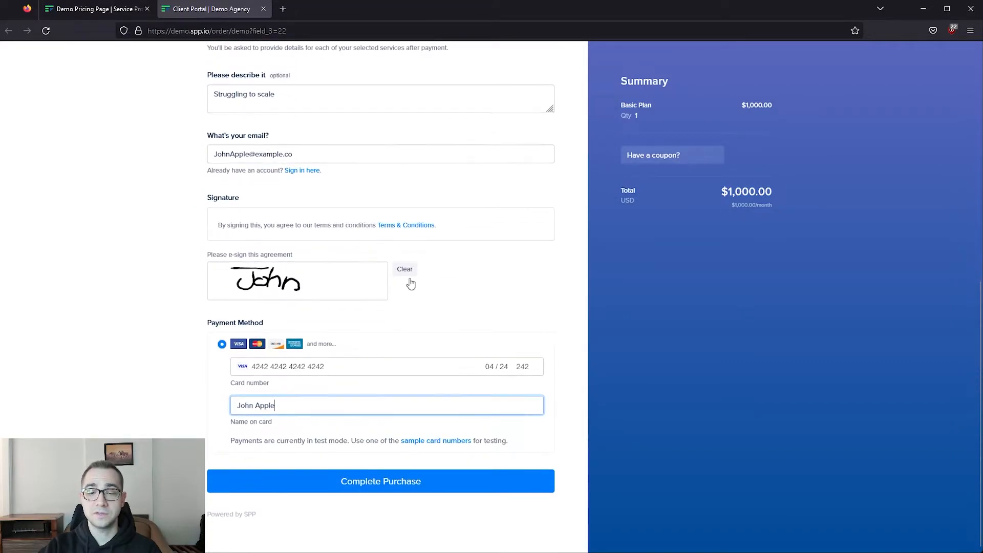
left_click(381, 481)
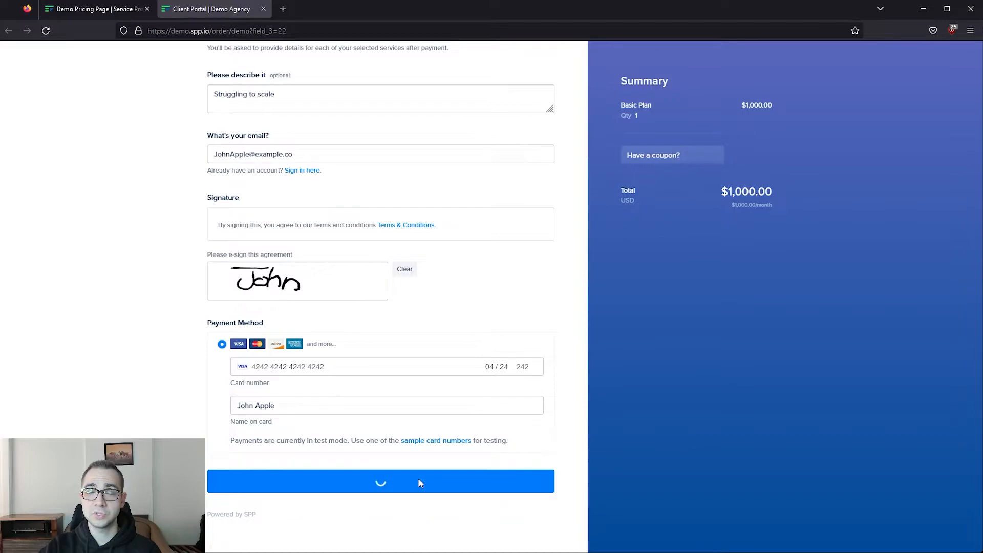
Let the Basic plan payment process until the $1,000.00 Thank you receipt appears.
left_click(381, 481)
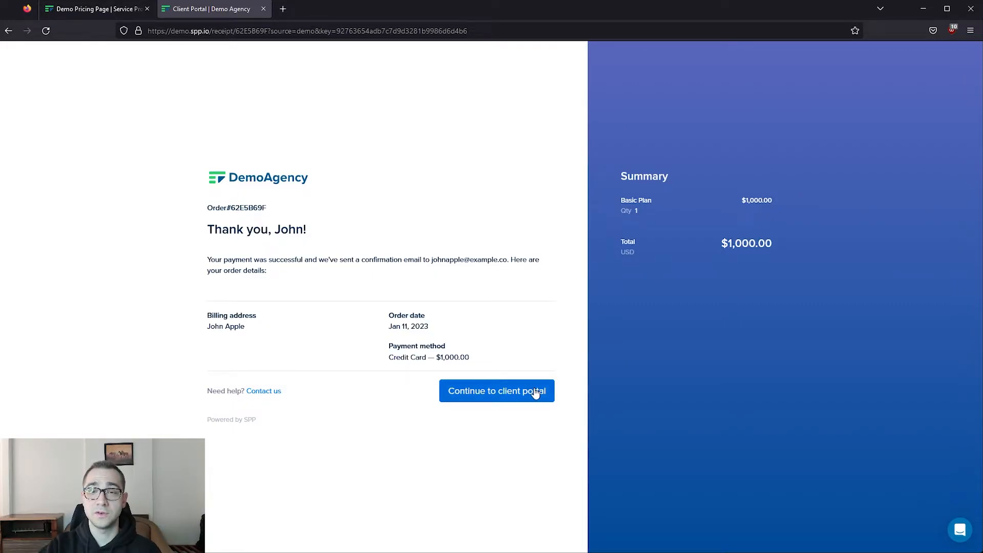
Submit the Website Name project information in the client portal, then return to the Dashboard.
left_click(496, 391)
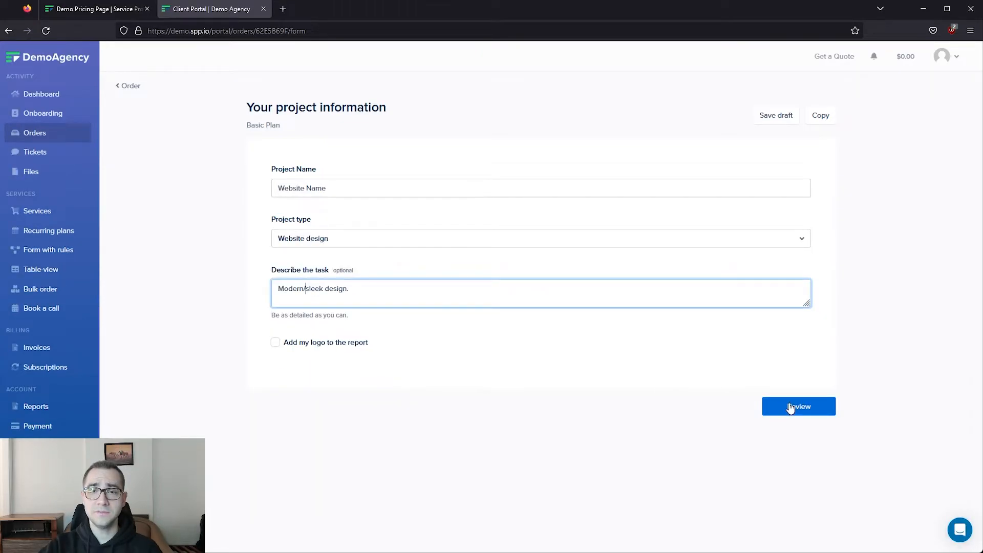
left_click(798, 406)
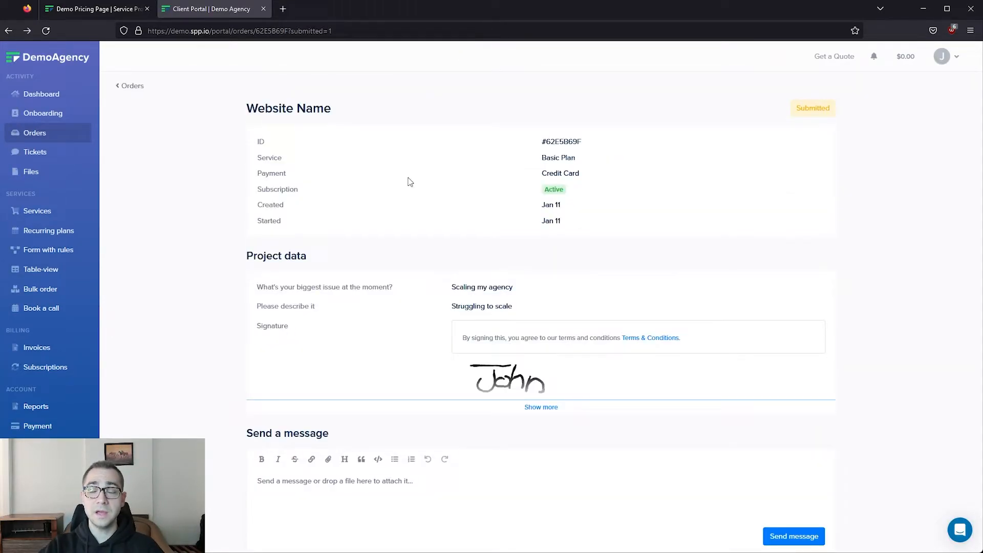
mouse_move(296, 363)
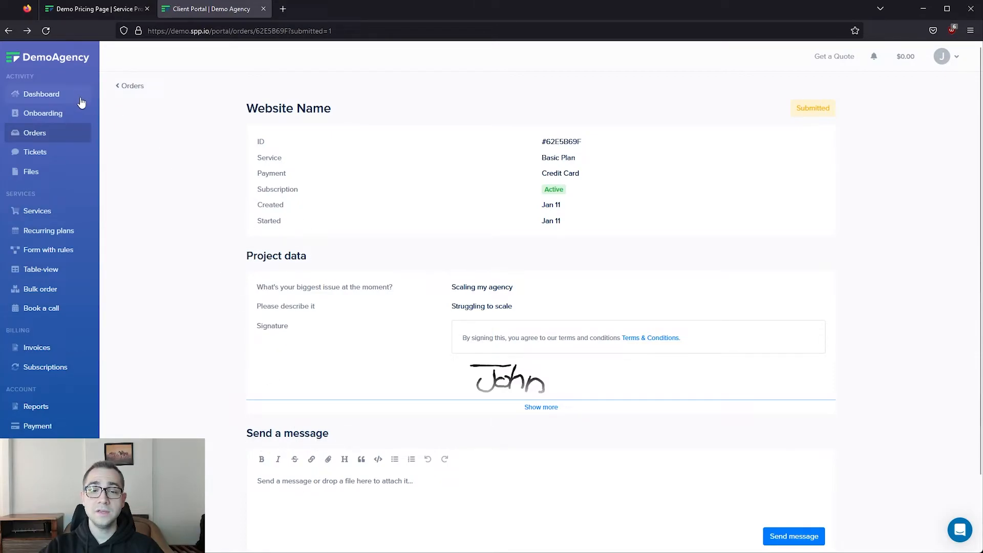
left_click(41, 94)
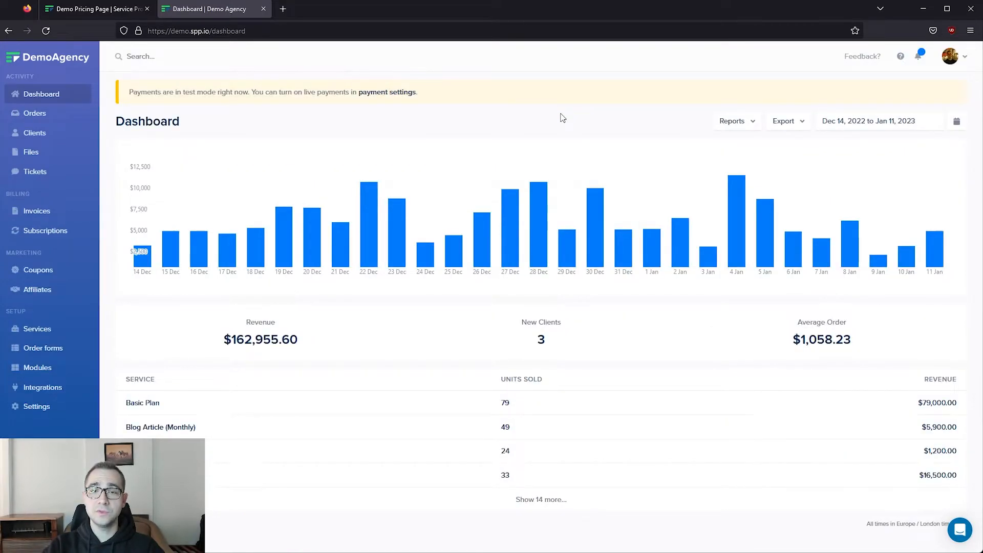
mouse_move(731, 121)
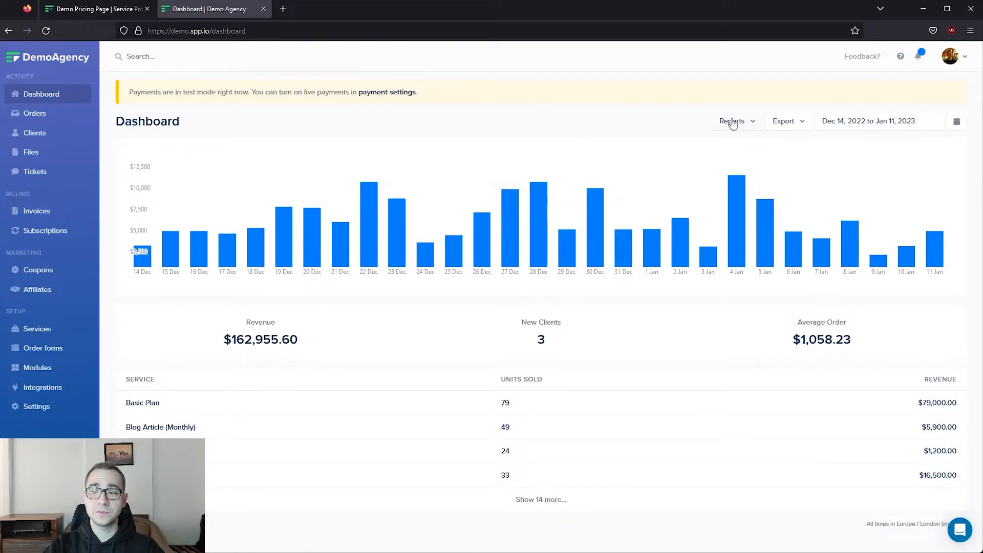
Show the dashboard Export options for accounts, orders, transactions and invoices.
left_click(784, 120)
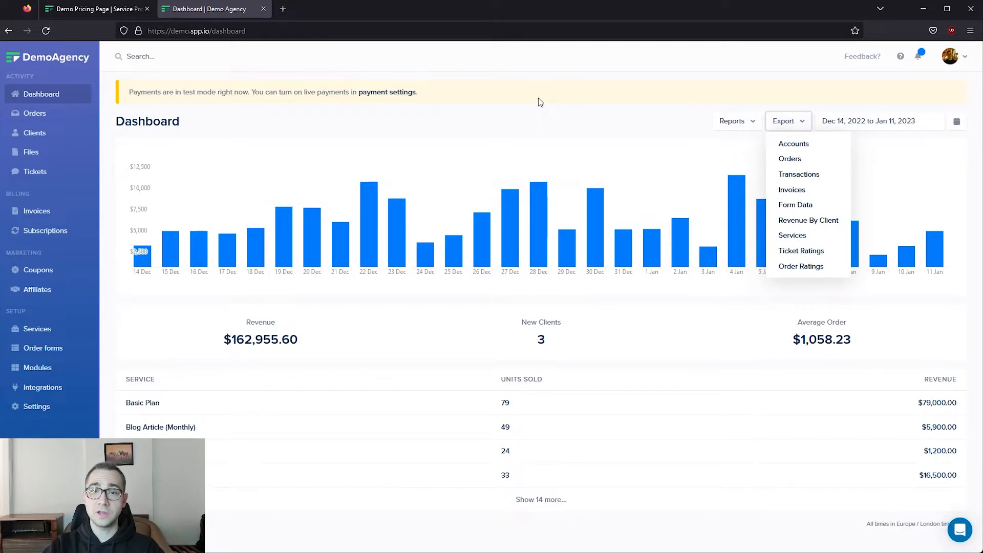
mouse_move(212, 134)
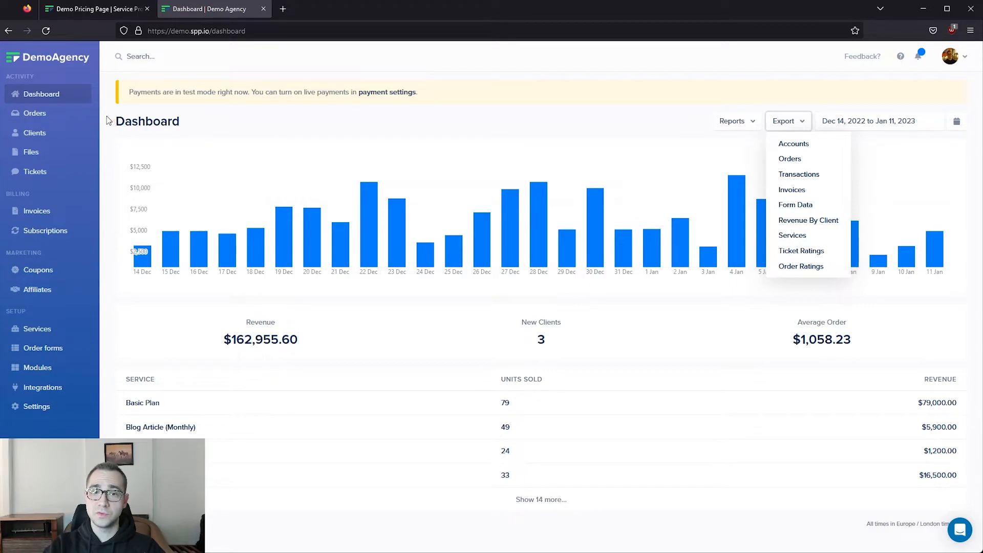
Open the new Website Name order from Orders and scroll through its tasks and project data.
left_click(34, 112)
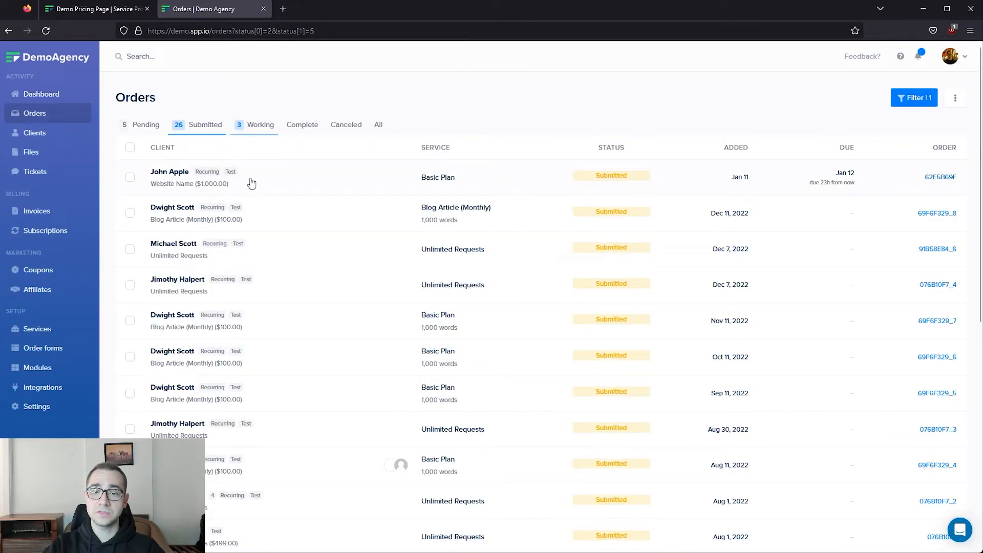
mouse_move(286, 183)
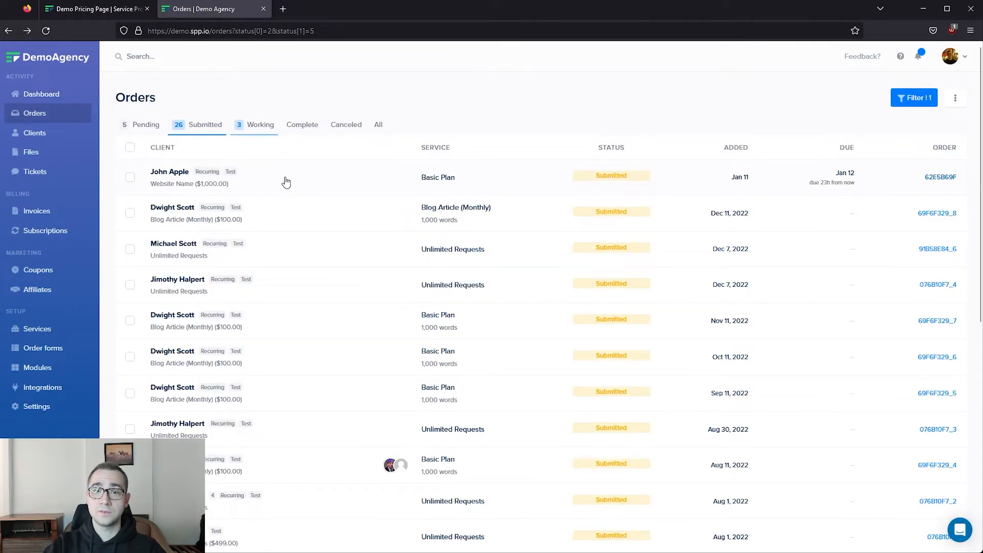
left_click(188, 178)
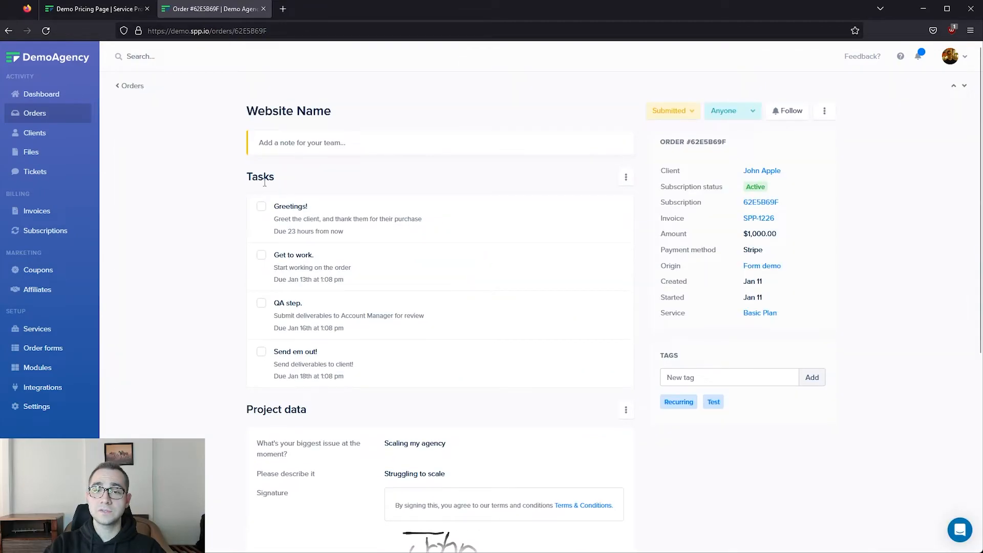
scroll("down", 3)
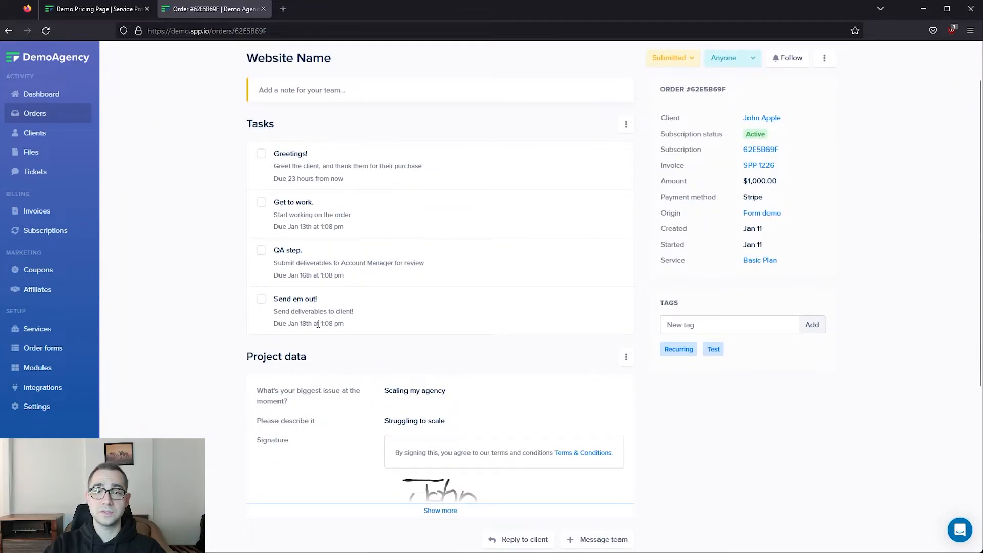
scroll("down", 3)
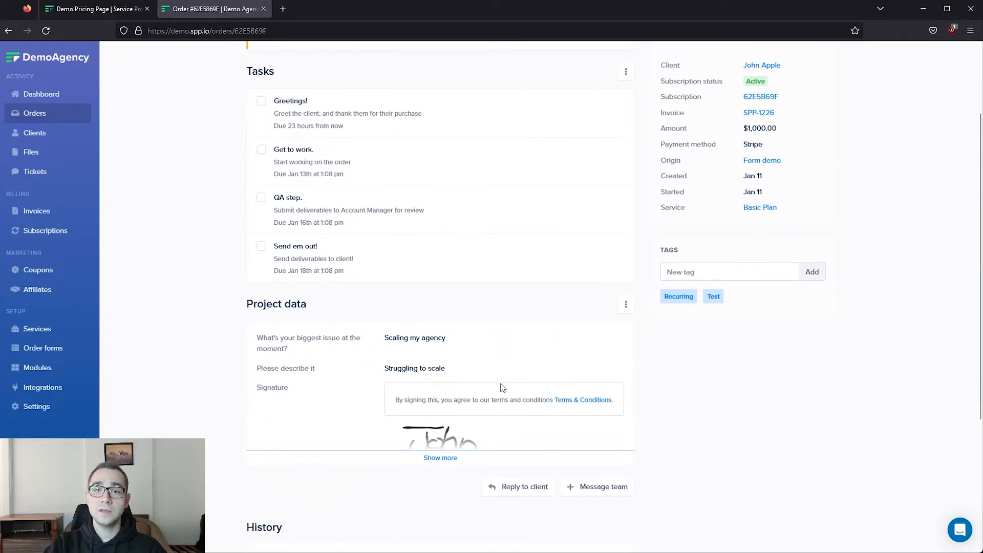
scroll("down", 3)
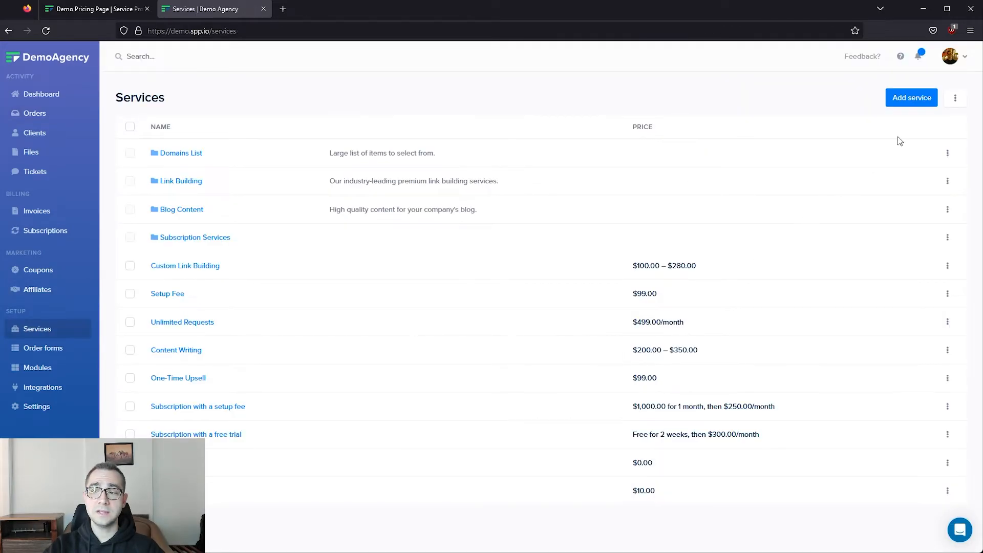
Add a new service named Blog Writing and scroll to its pricing, still 0.00.
left_click(911, 97)
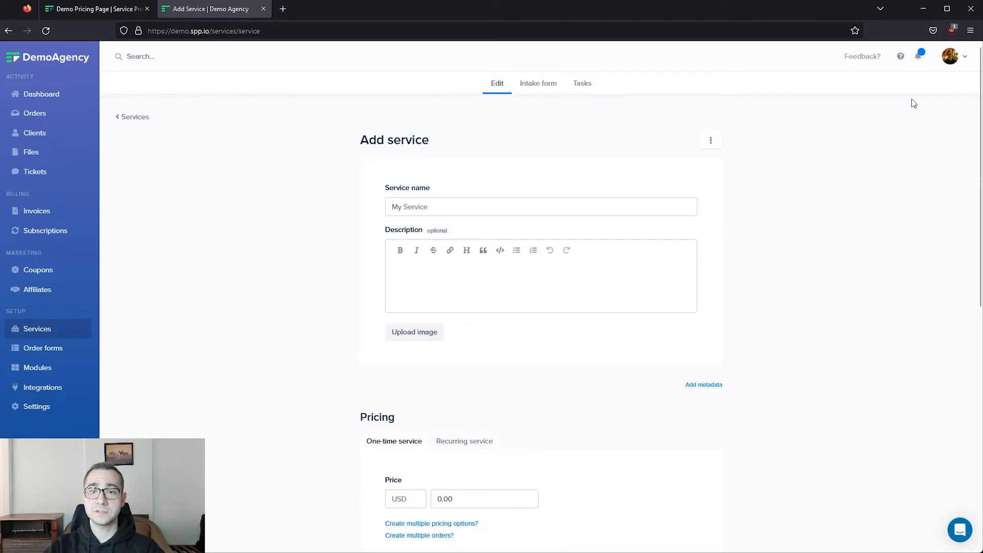
type("Blog Writing")
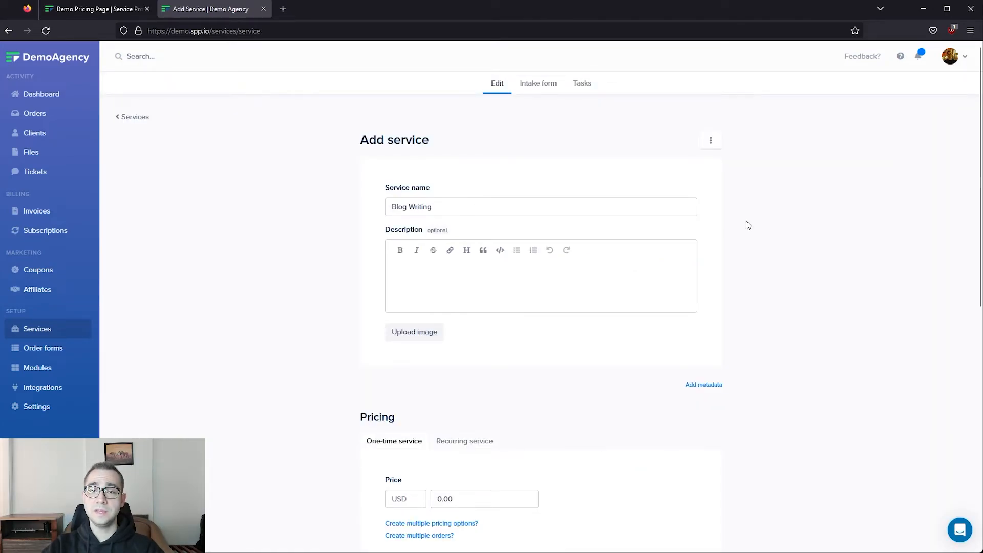
scroll("down", 3)
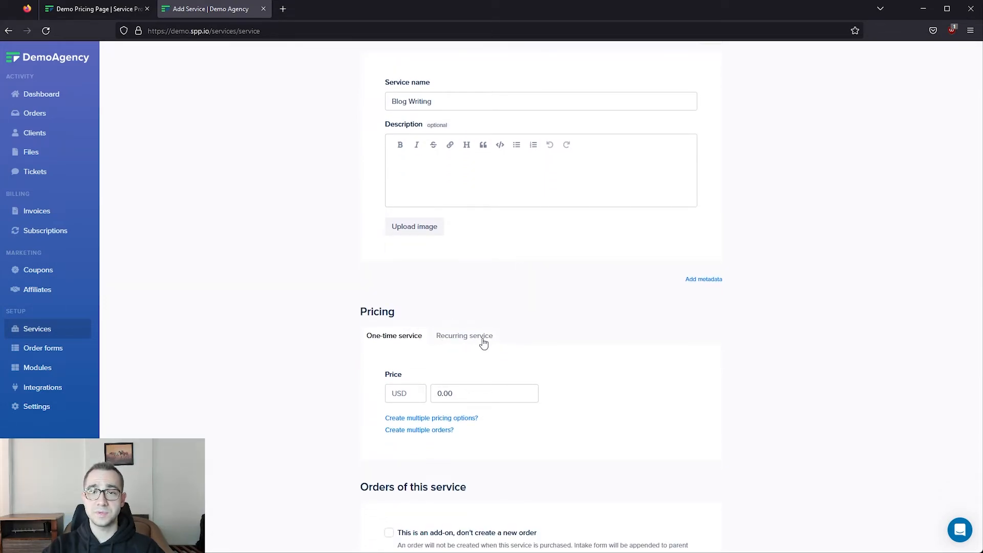
mouse_move(284, 290)
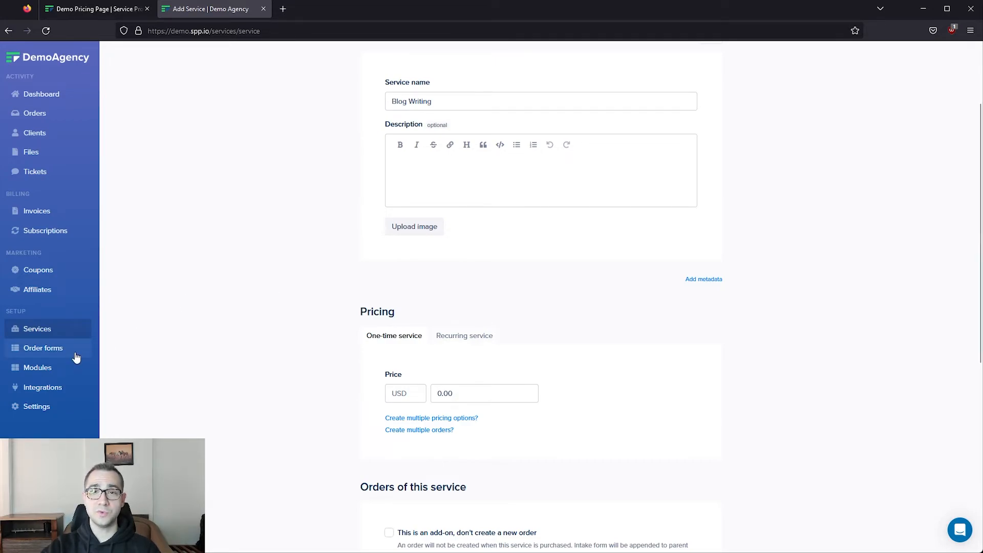
Inspect the Demo Order Form's plan and extras fields, then go back to the order forms list.
left_click(43, 348)
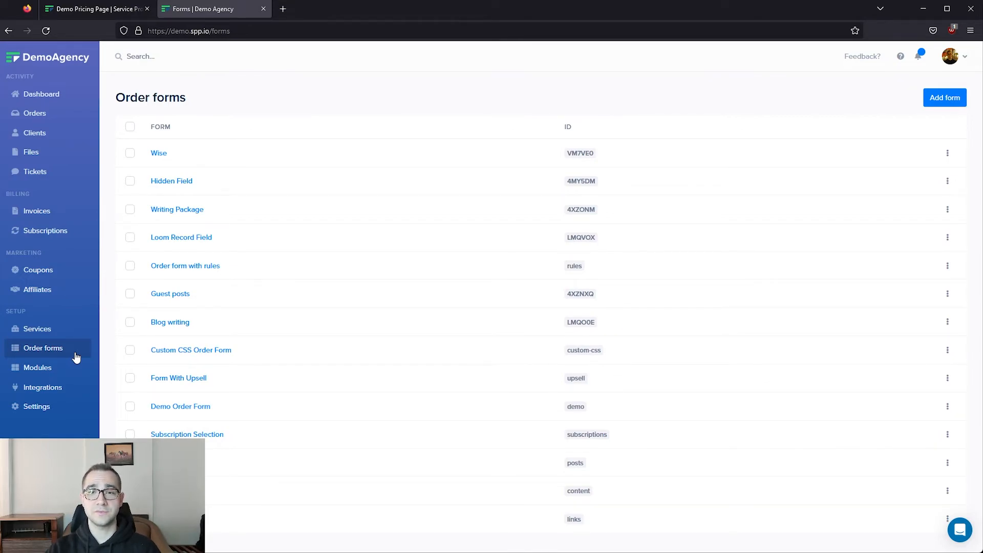
mouse_move(107, 352)
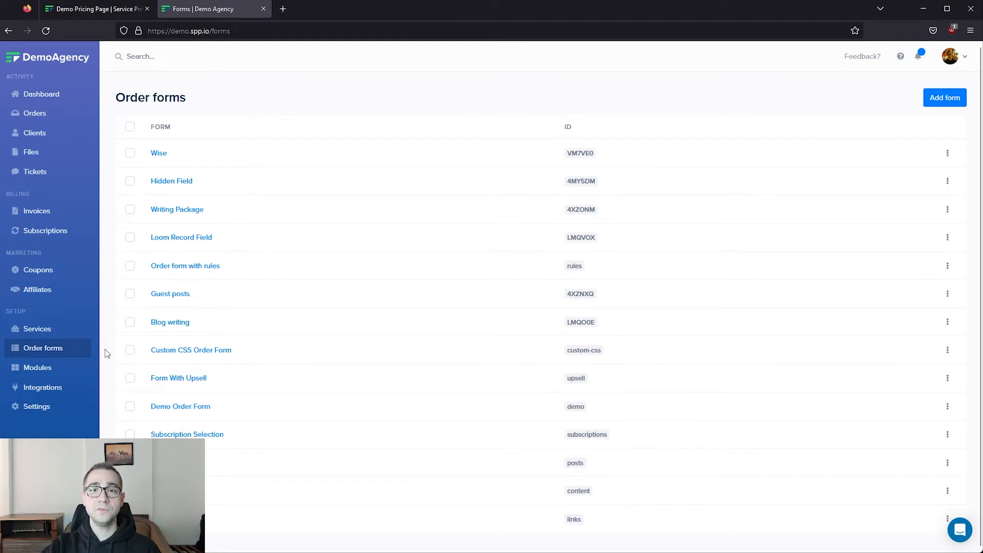
left_click(180, 406)
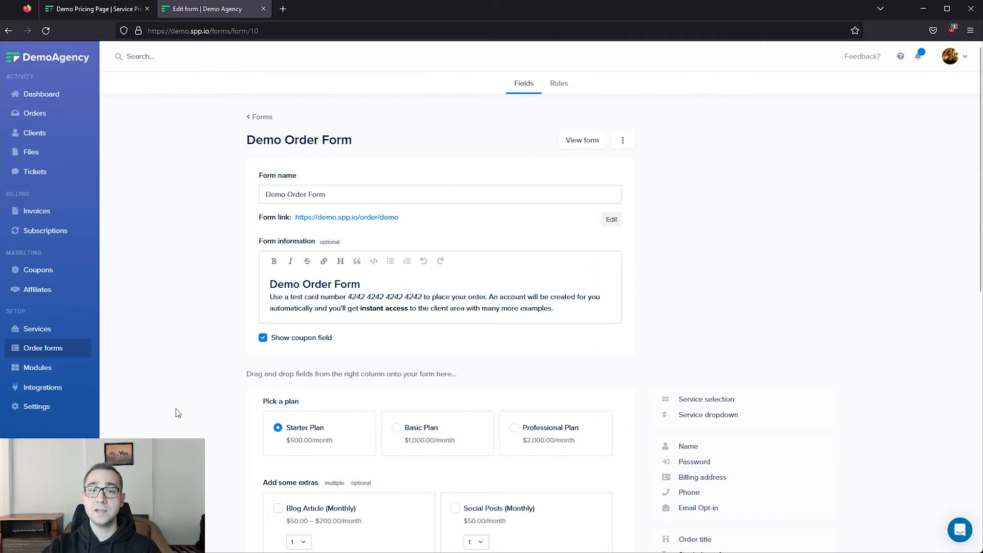
scroll("down", 3)
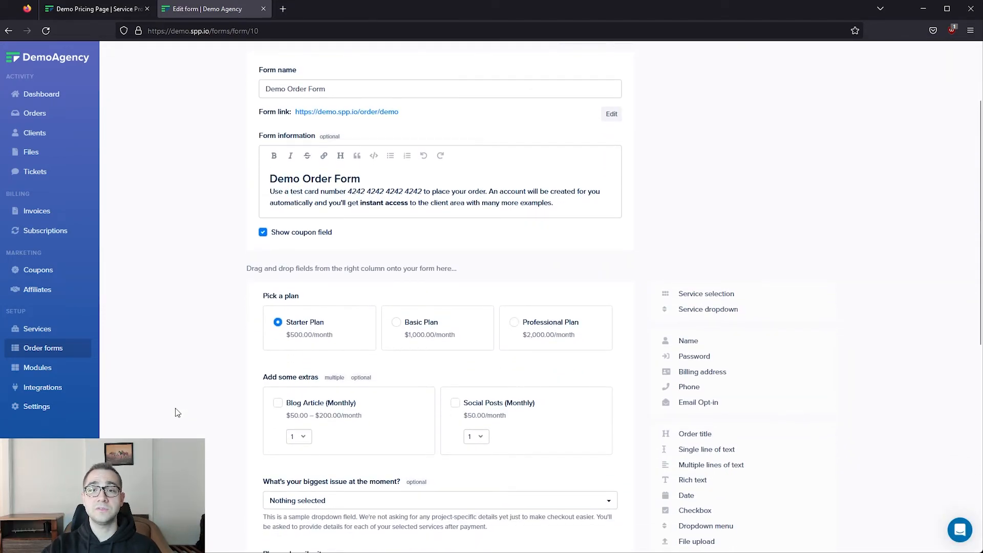
scroll("down", 3)
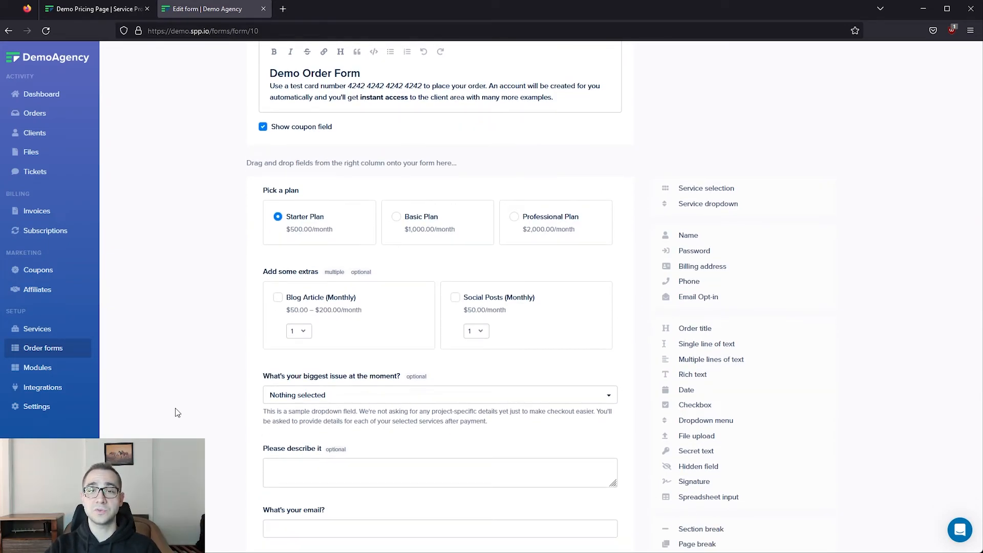
mouse_move(149, 270)
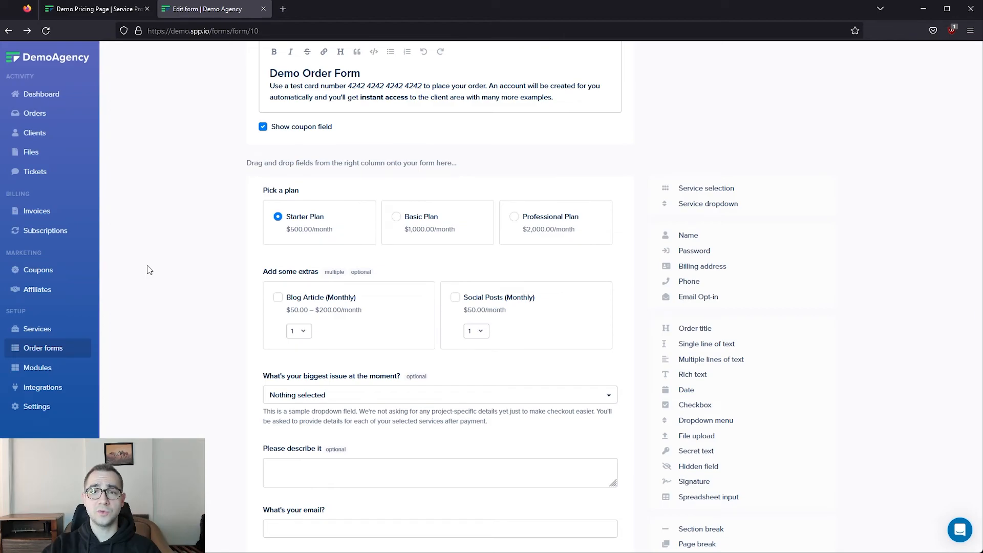
left_click(43, 348)
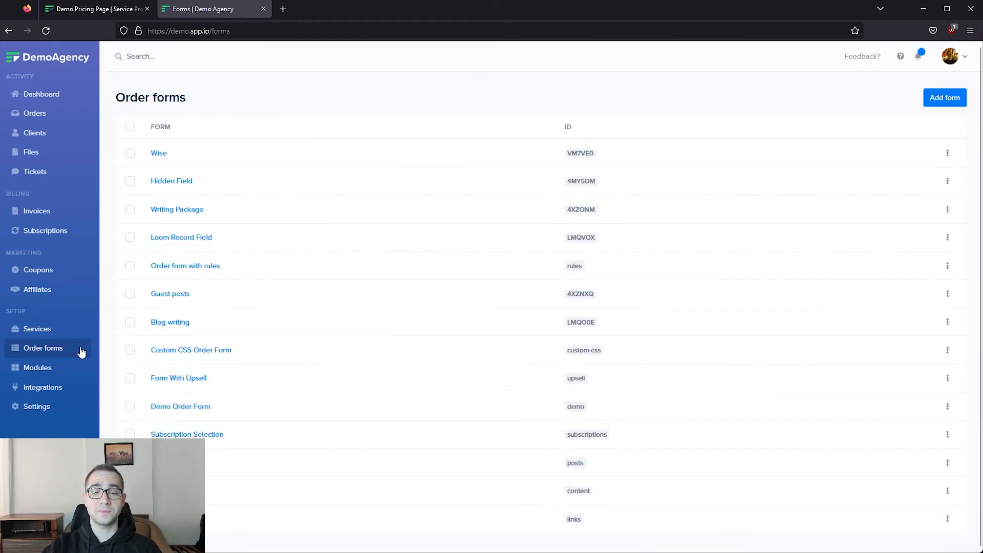
View the Hidden Field order form as a client from its row's actions menu.
left_click(947, 181)
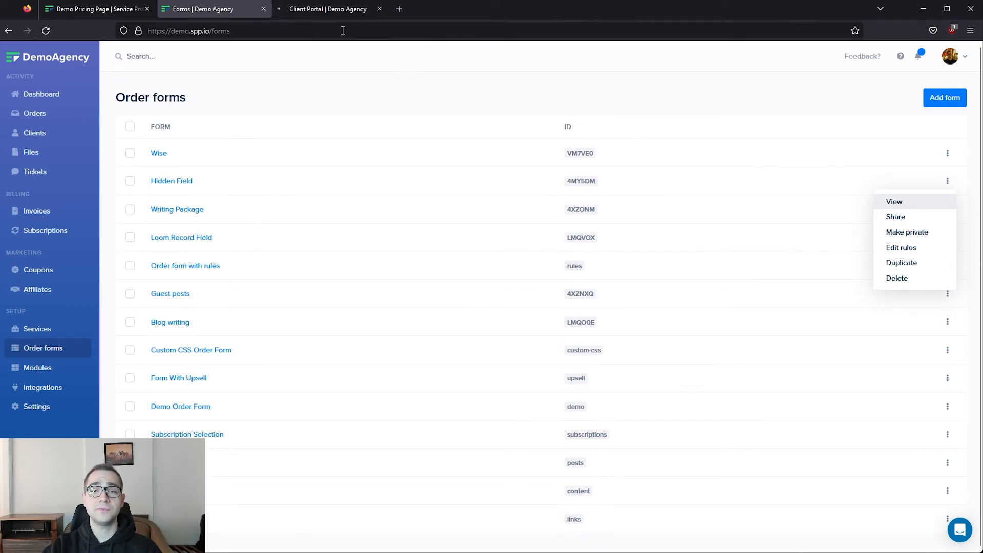
left_click(894, 201)
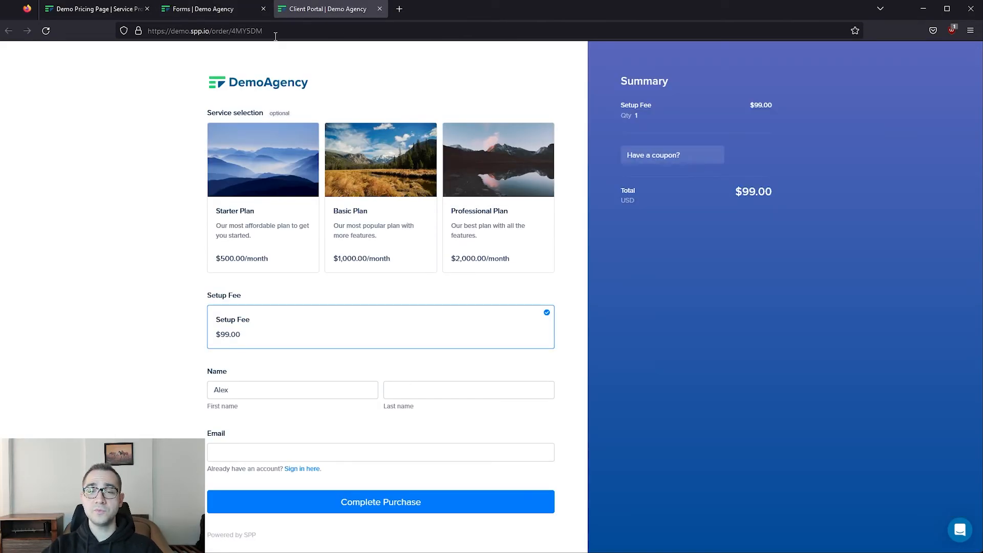